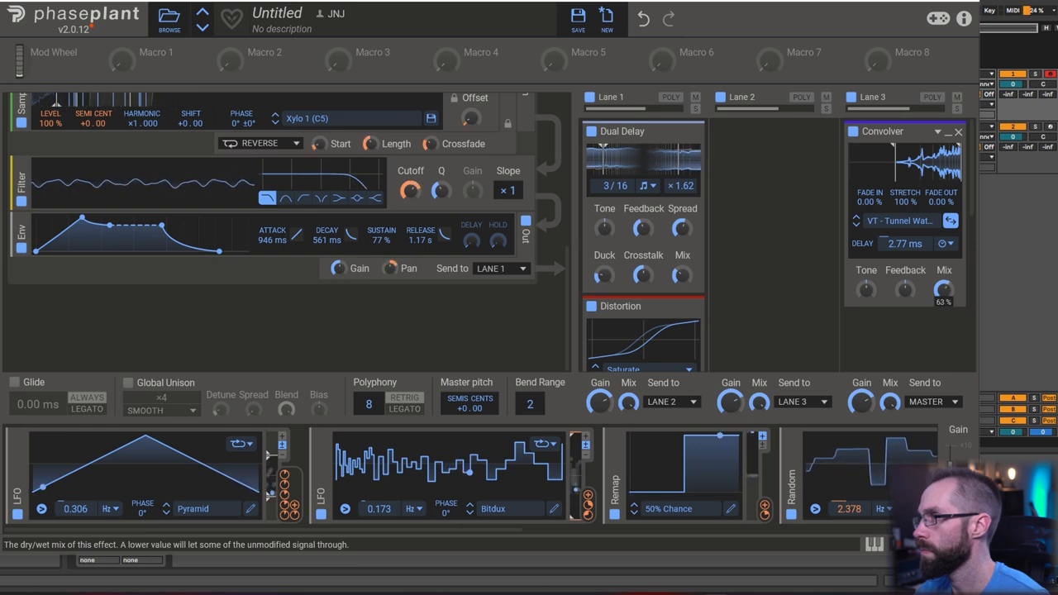
Step: Raise the Convolver effect's Mix knob to about 67% wet
drag(944, 287, 945, 281)
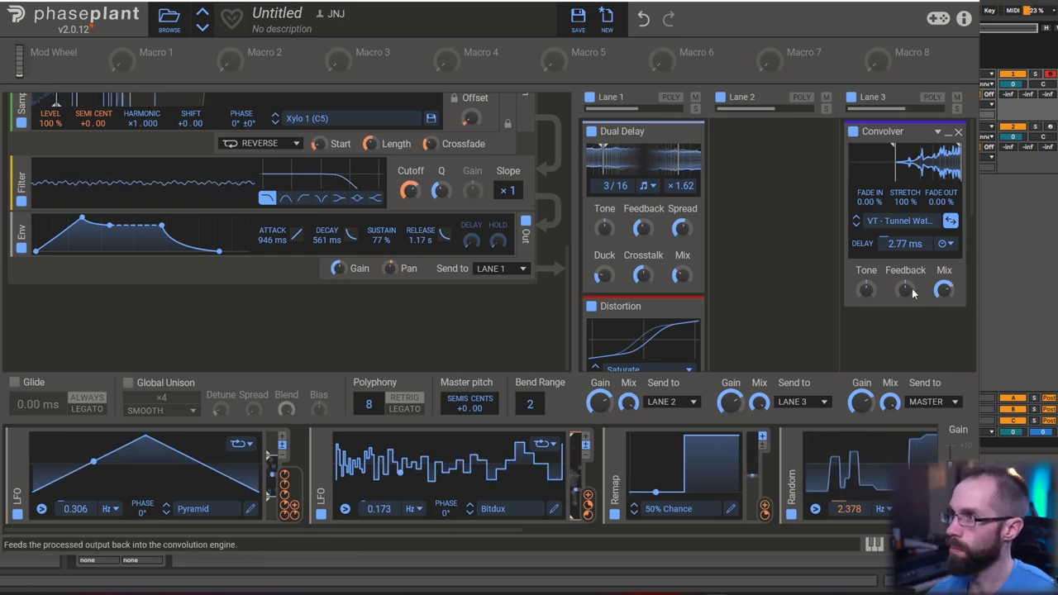
drag(943, 287, 943, 284)
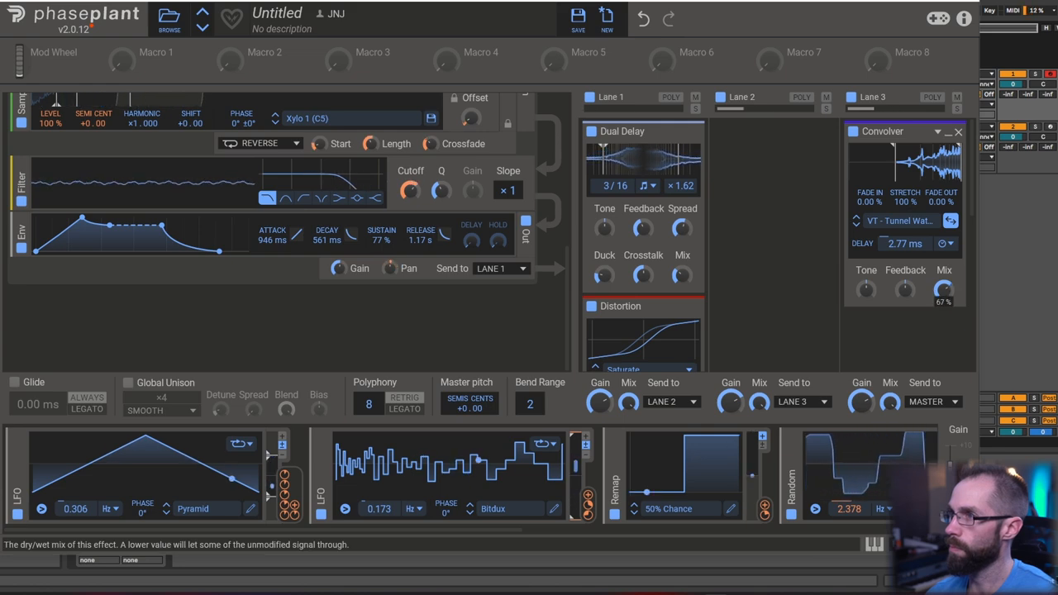